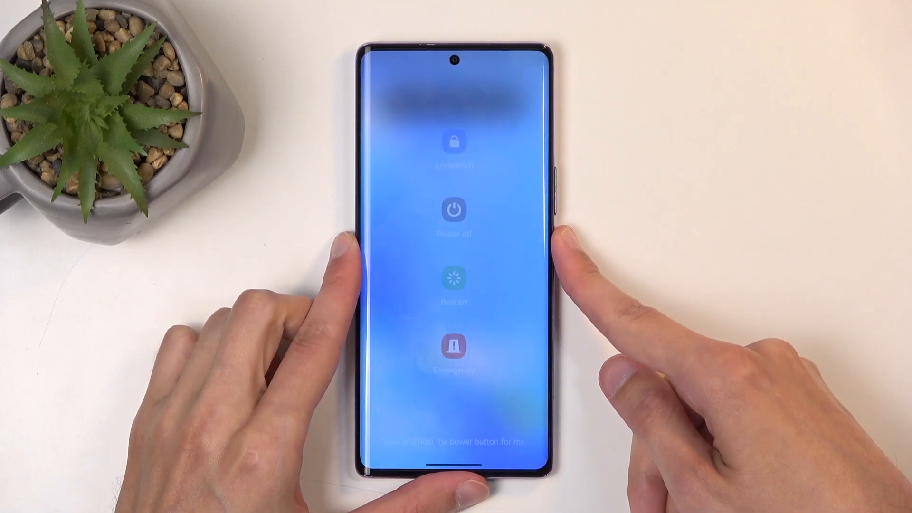
Choose Power off from the power menu so the shutdown confirmation appears
{"action": "left_click", "coordinate": [453, 208]}
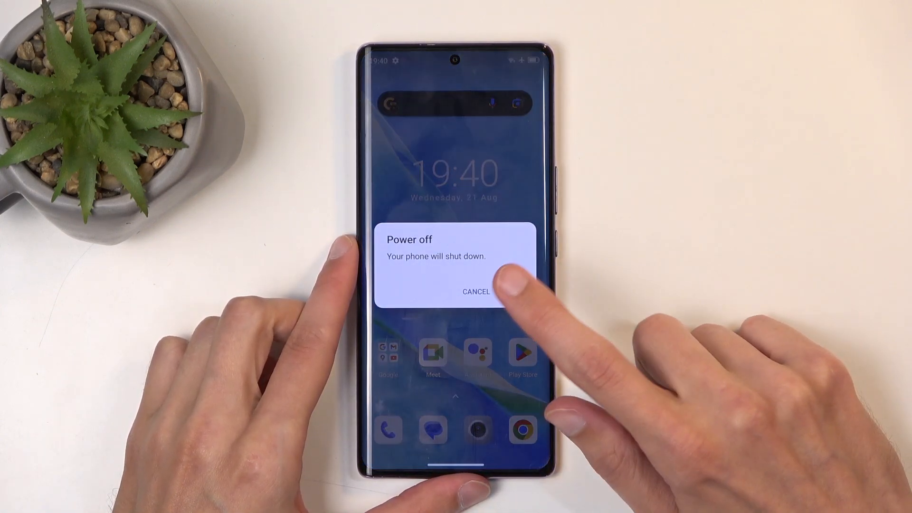